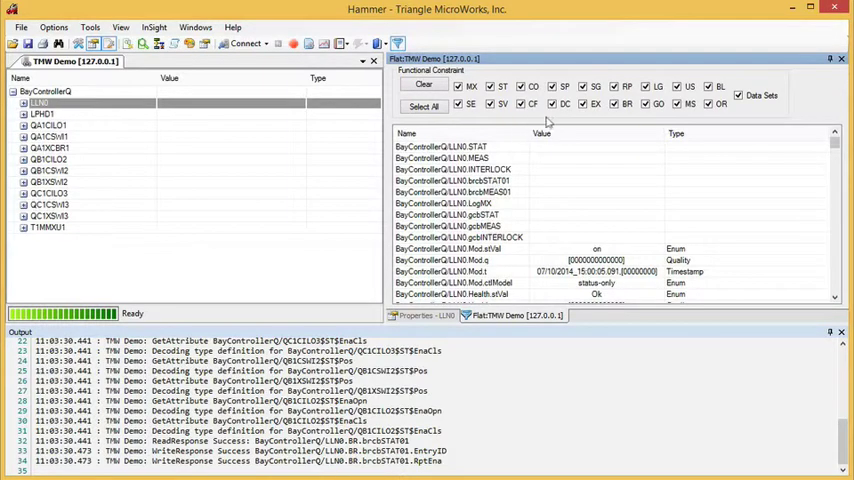
{"action": "mouse_move", "coordinate": [472, 82]}
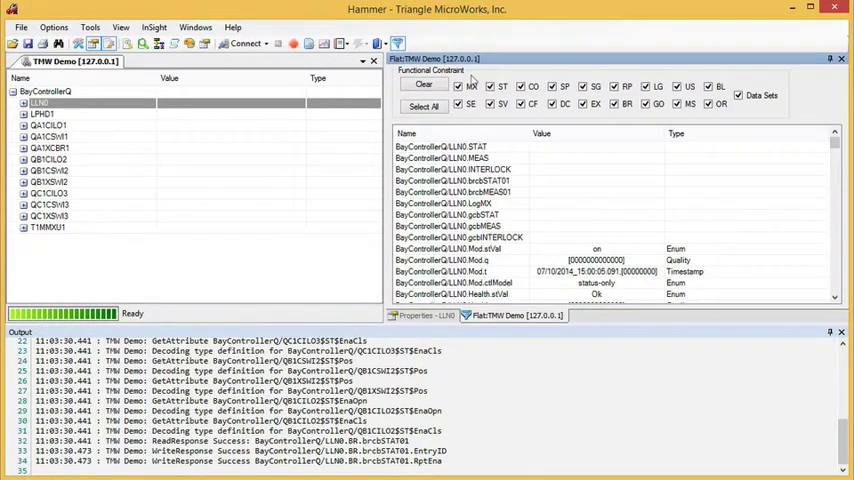
Clear all Functional Constraint checkboxes so the BayController flat view lists no data
{"action": "left_click", "coordinate": [424, 84]}
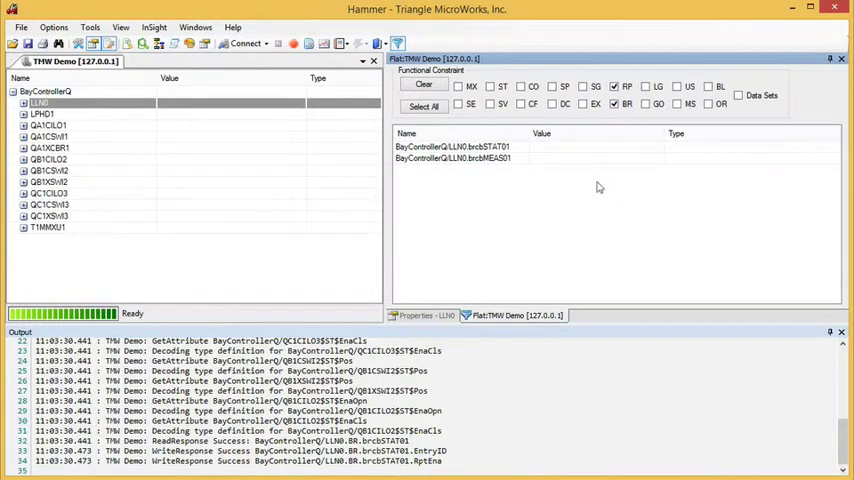
{"action": "left_click", "coordinate": [424, 84]}
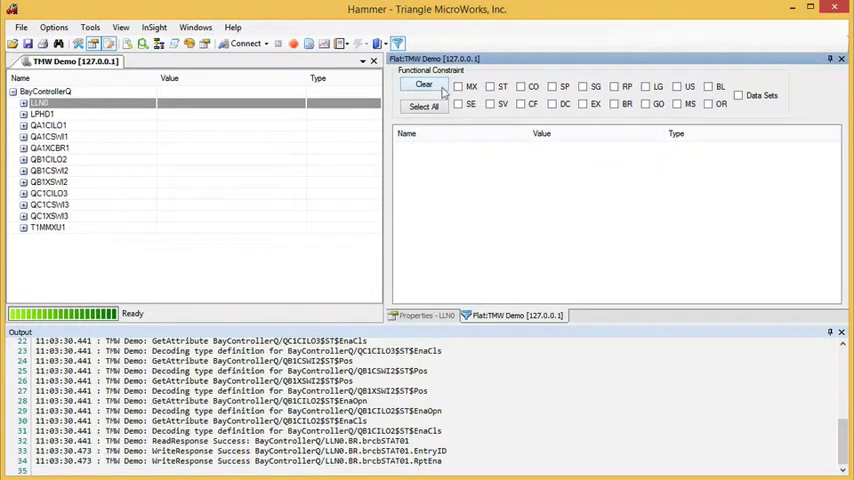